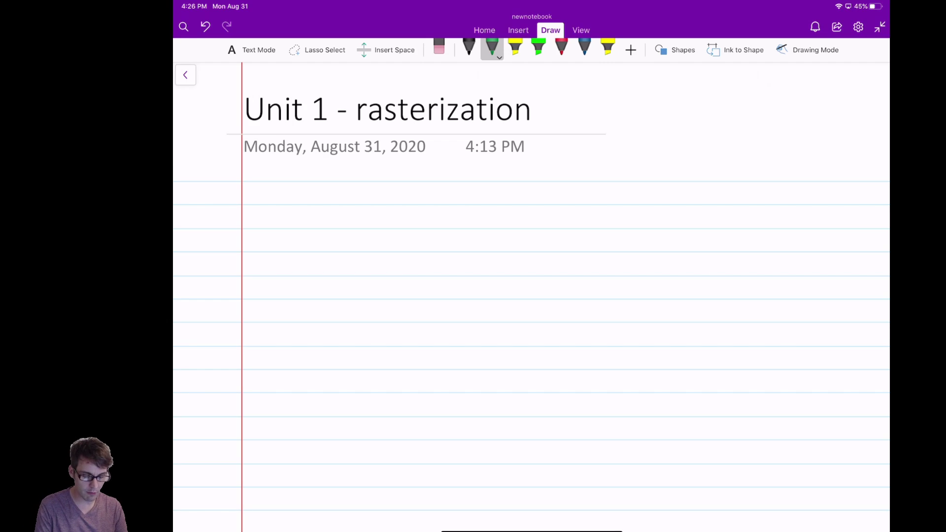
Handwrite 'The process of going from data in some format to speci…' in black ink below the date.
left_click(469, 47)
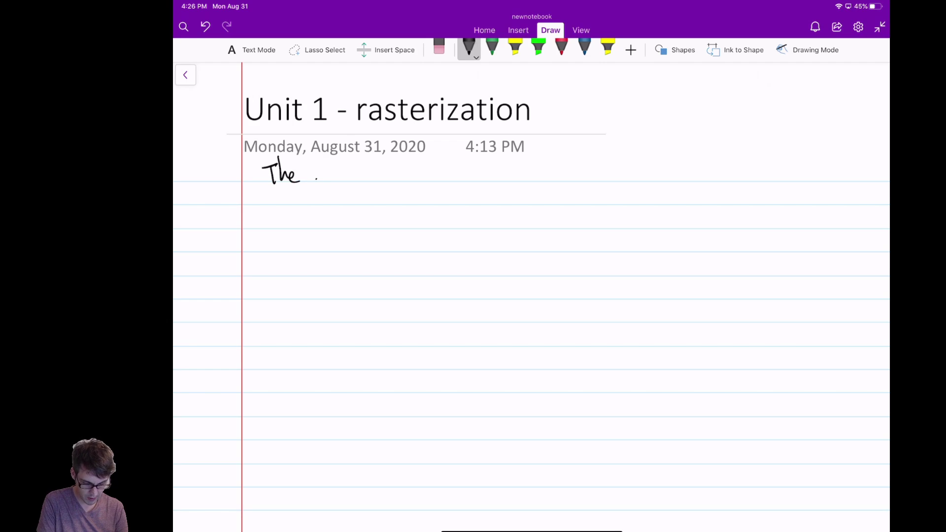
left_click_drag(316, 178, 384, 175)
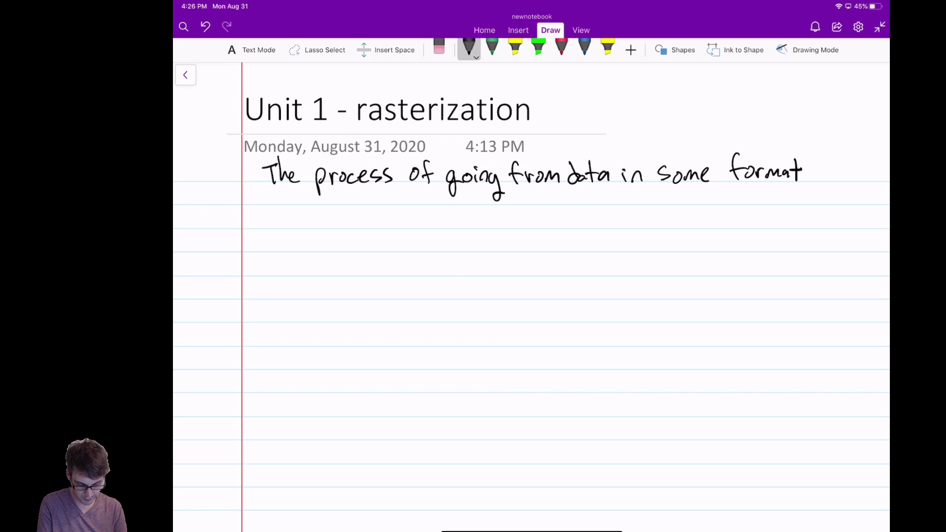
left_click_drag(278, 193, 304, 202)
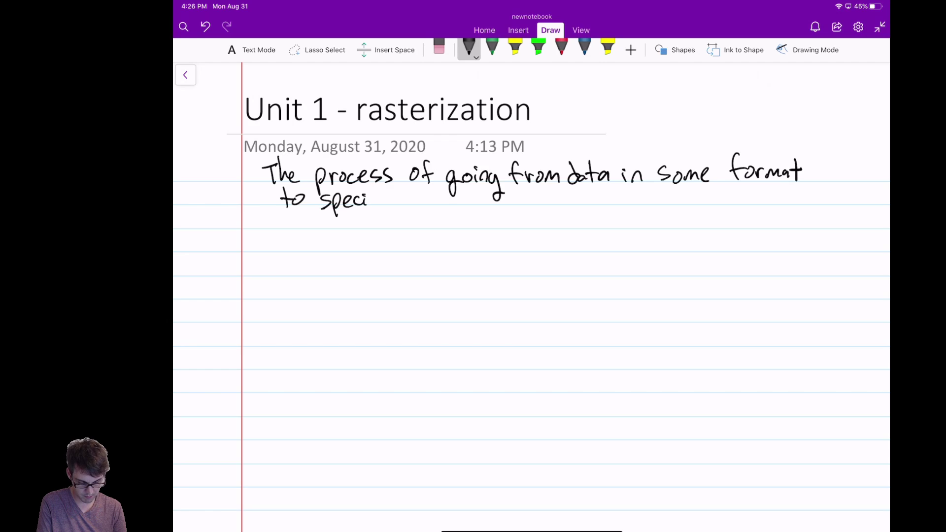
Finish the definition with '…to specific pixel values' and add a green '<slide 17' note beneath.
type("fic pixel values")
type("<slide 17")
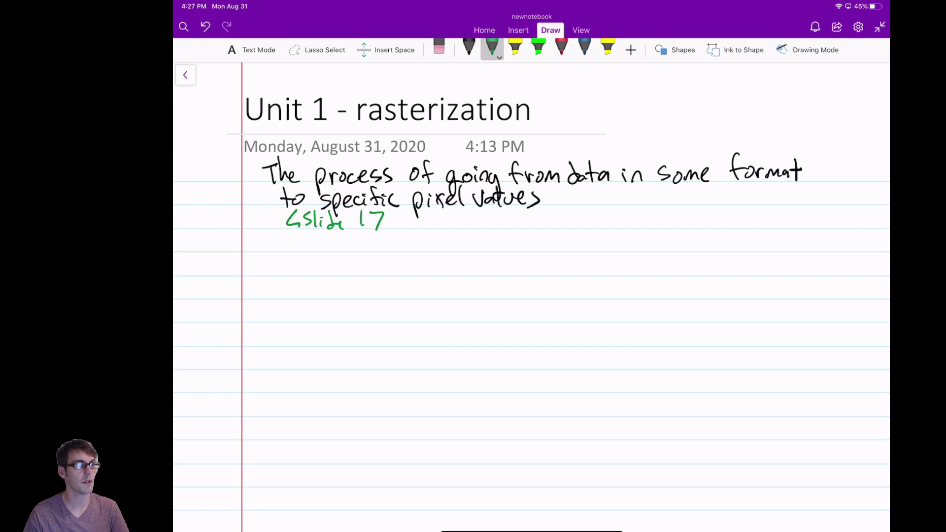
Write a yellow-highlighted 'Vector vs. Raster Graphics' heading, a Raster line, and start 'Vector Graphics – defi…'.
scroll("up", 3)
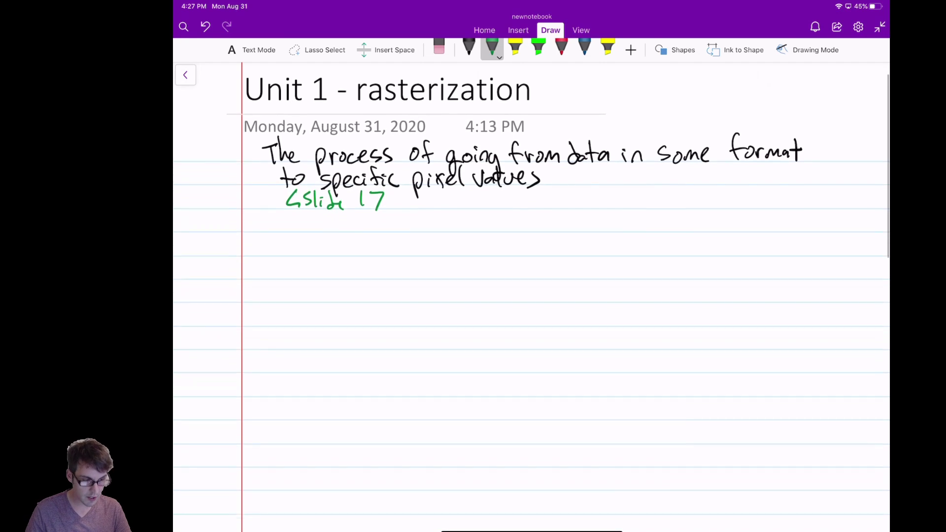
scroll("up", 3)
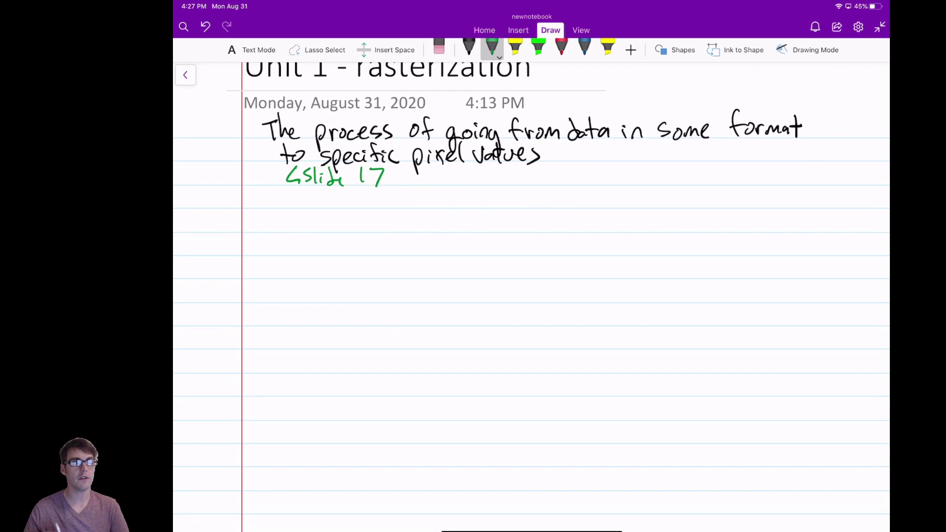
left_click_drag(259, 211, 256, 232)
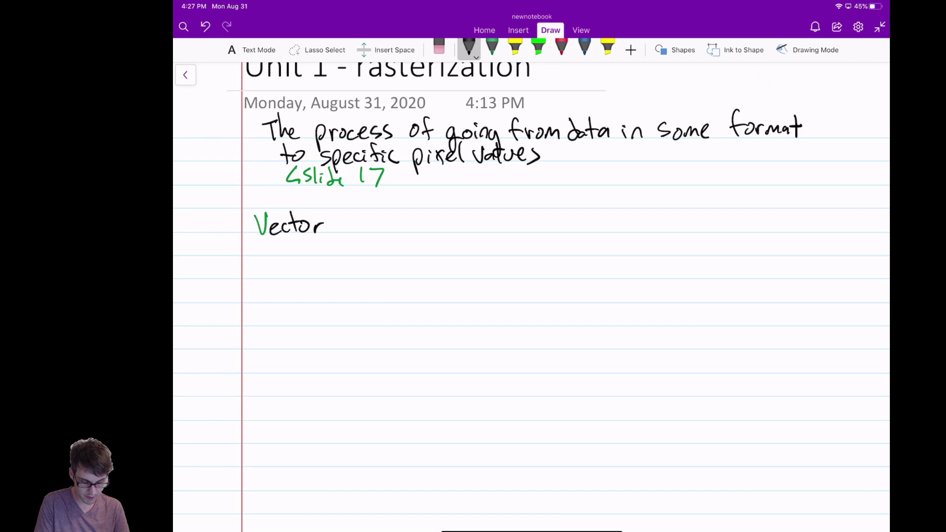
type("vs. Raster Graphics")
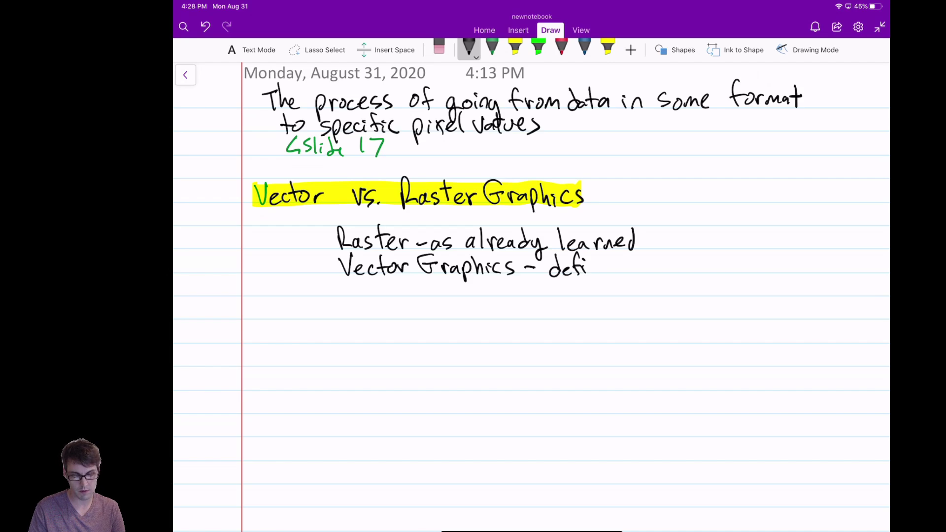
Write vector graphics bullets on mathematical definition, infinite scaling precision, and '- file formats .svg .eps .PDF'.
type("ned o")
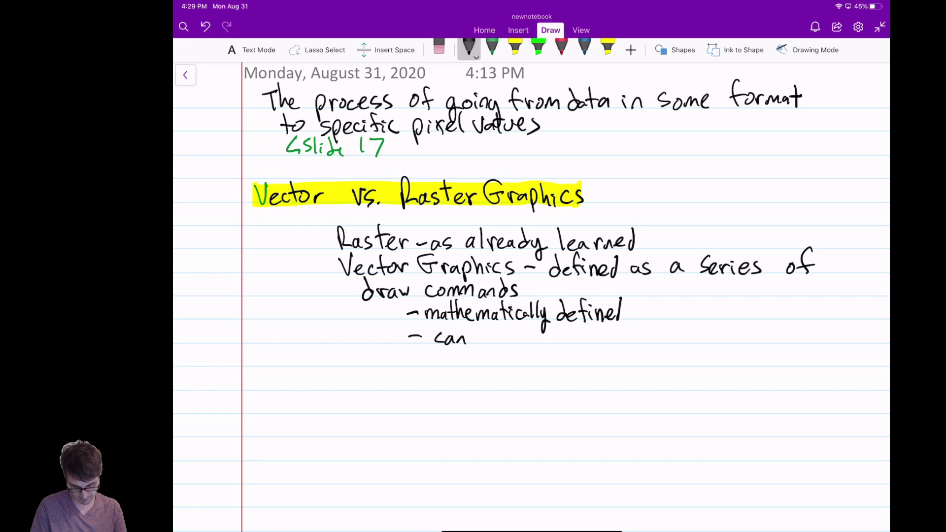
type("scale up \"indefinetely\", \"infinite\" prec.")
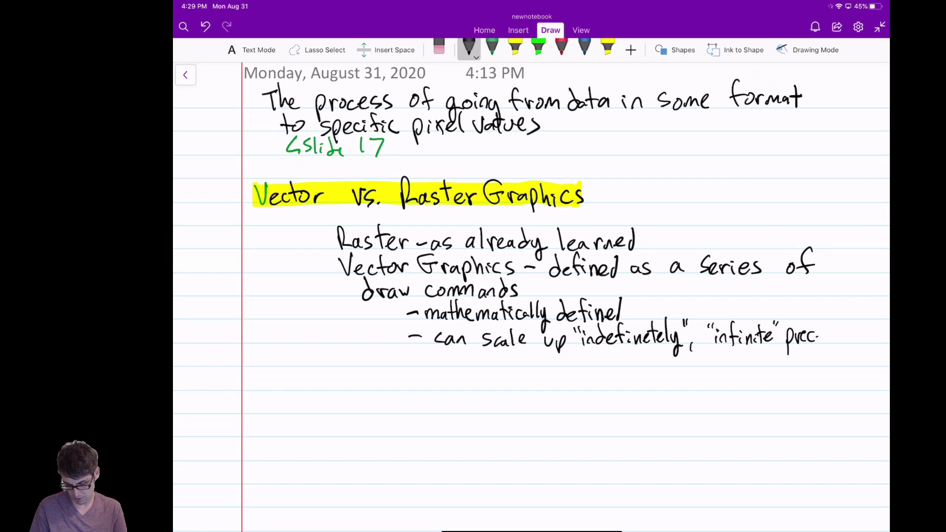
type("precision")
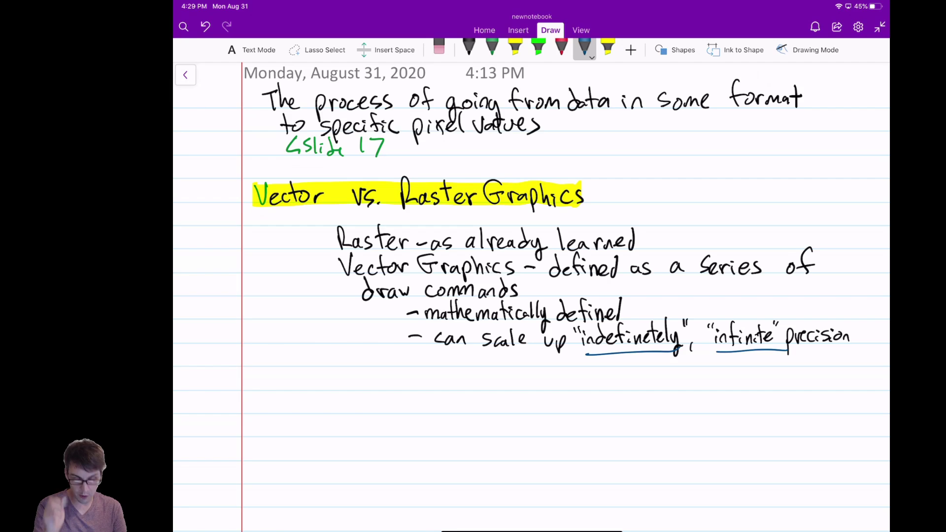
left_click(469, 48)
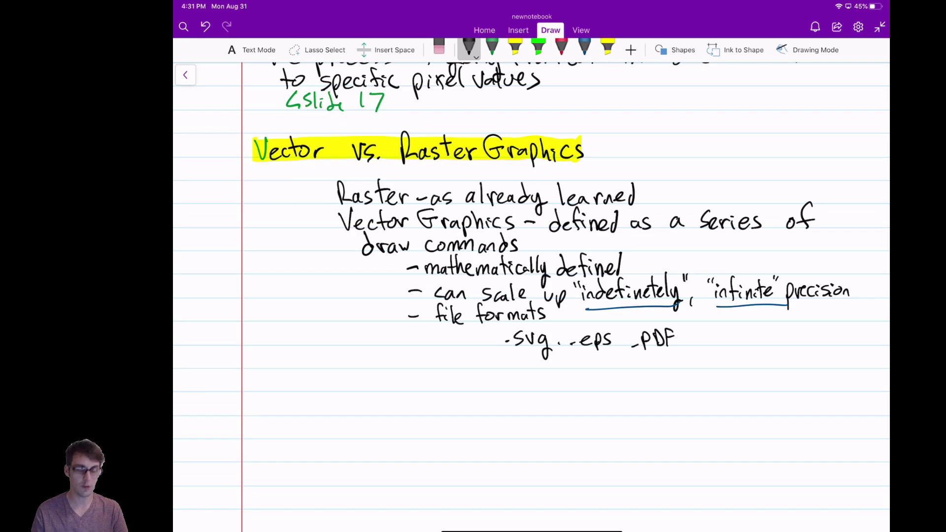
Add '.Ai .EMF' to the formats with an arrow to 'indefinitely', and begin a '- much of' line.
type(".Ai -EMF")
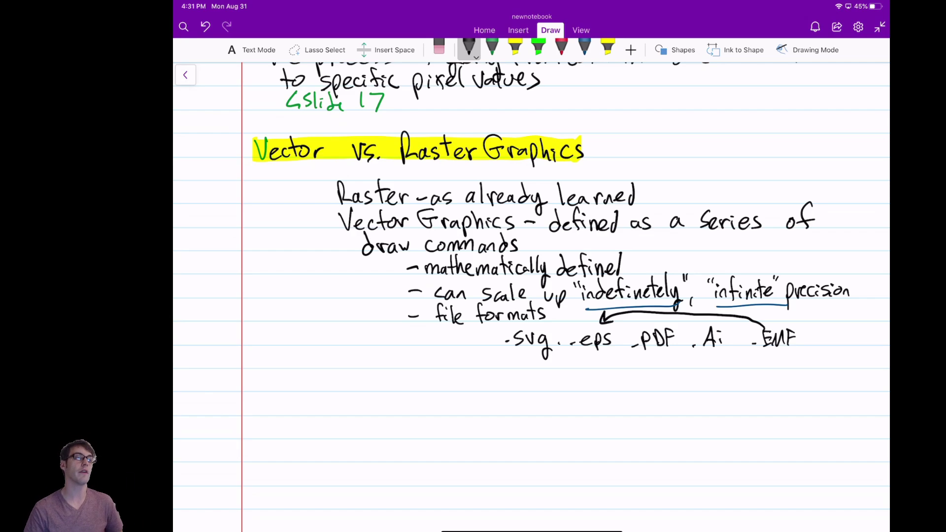
scroll("up", 3)
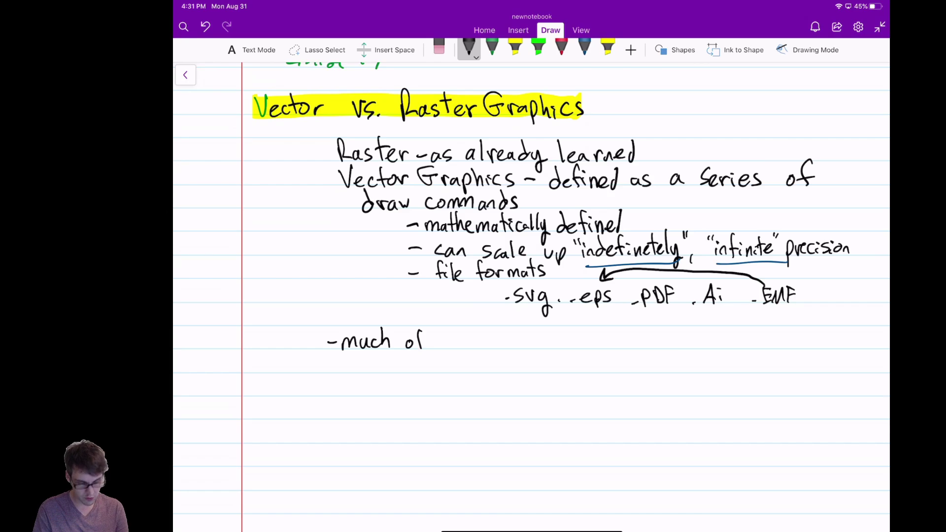
Note keeping work vector as long as possible and start 'Vector graphics must be rasterized before you can disp…', highlighting key terms green.
type("who")
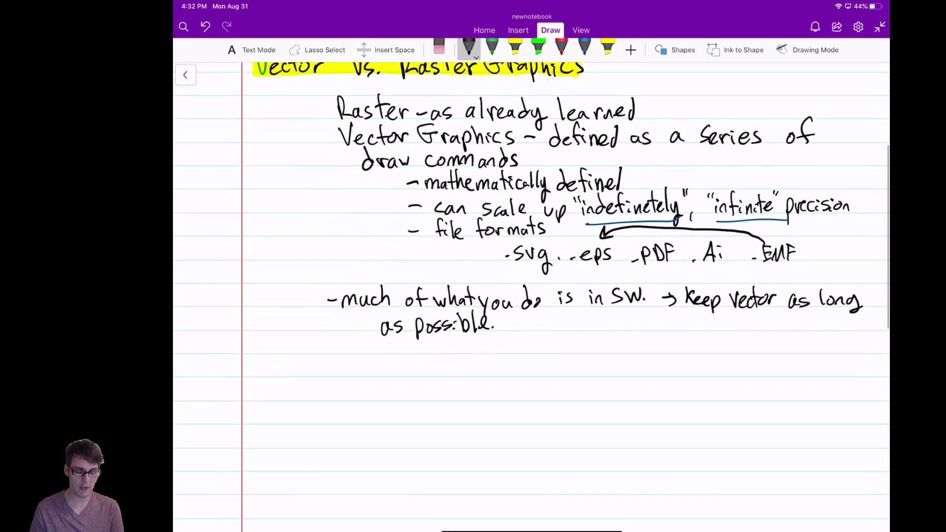
scroll("up", 3)
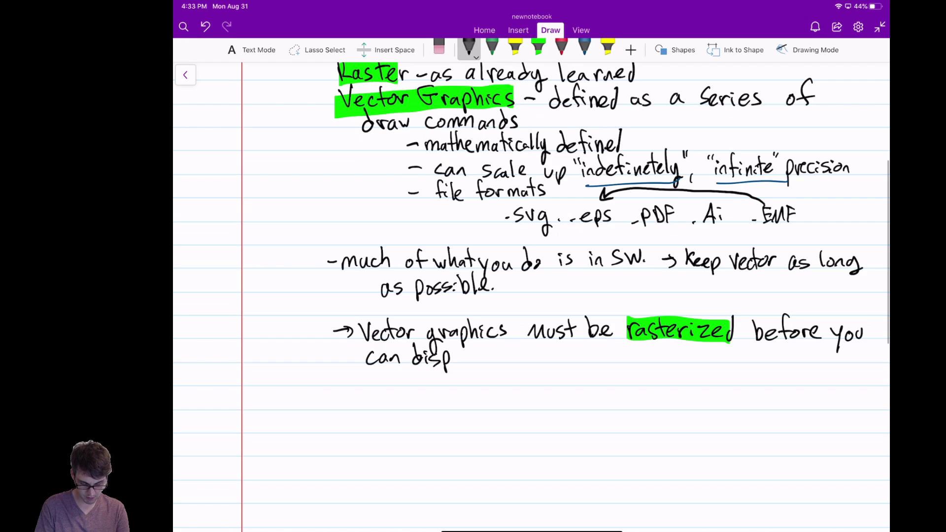
Erase the unfinished 'disp' and complete the sentence with 'show on a raster display'.
left_click(438, 48)
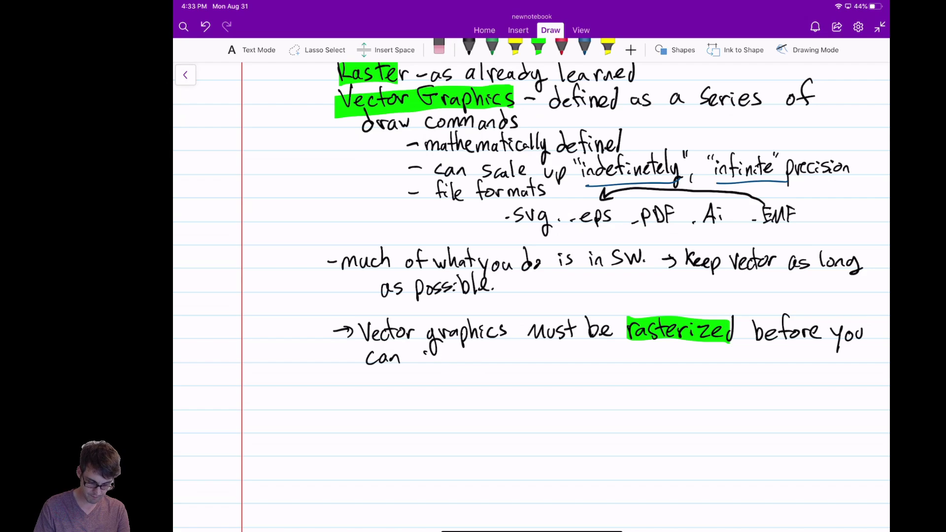
type("Sho")
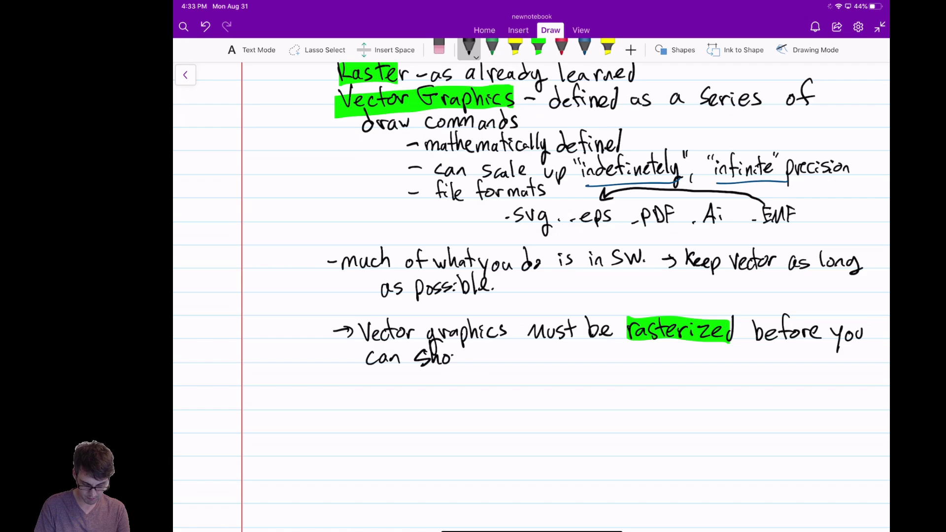
type("w on a")
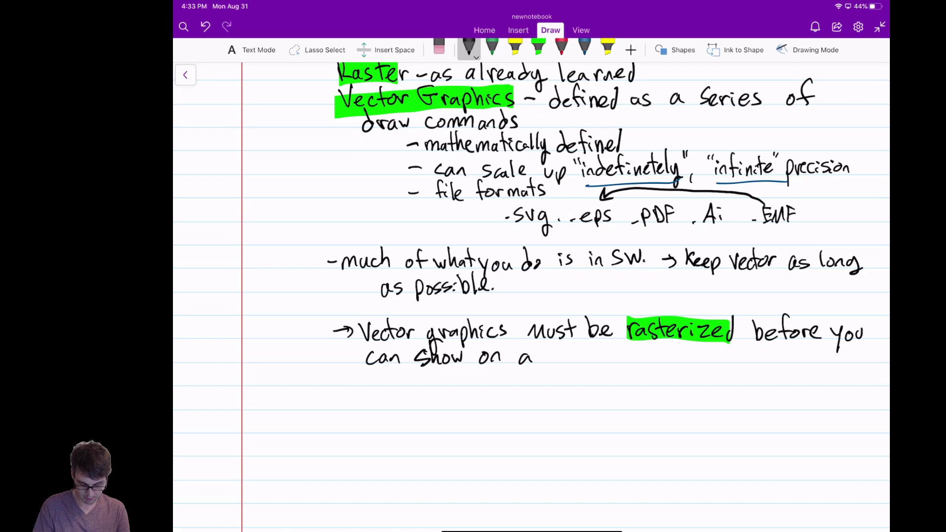
type("rasto")
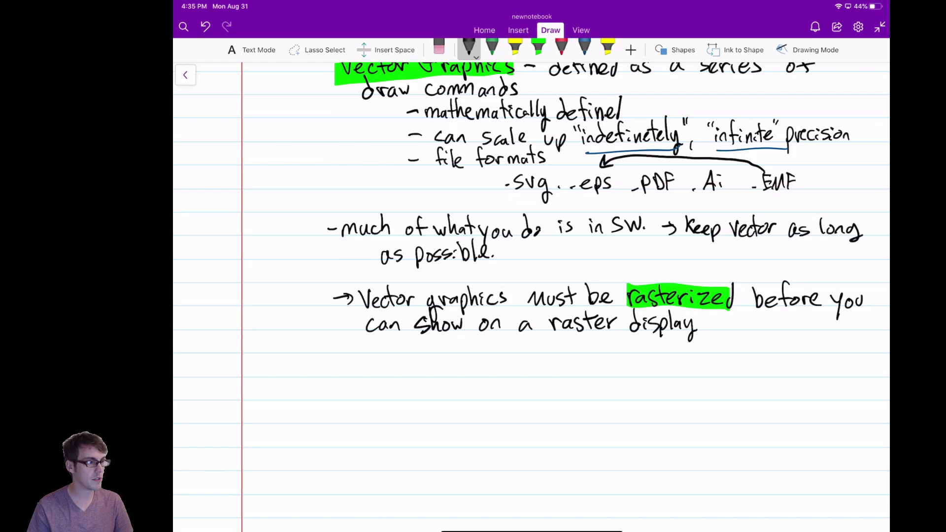
Write a green '<Slide 2,3>' reference under the rasterization sentence.
left_click(491, 46)
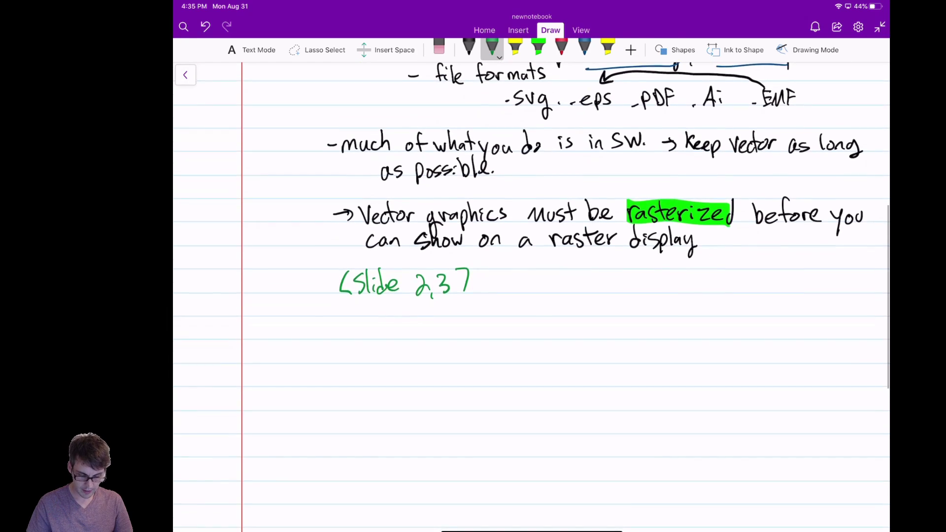
scroll("up", 3)
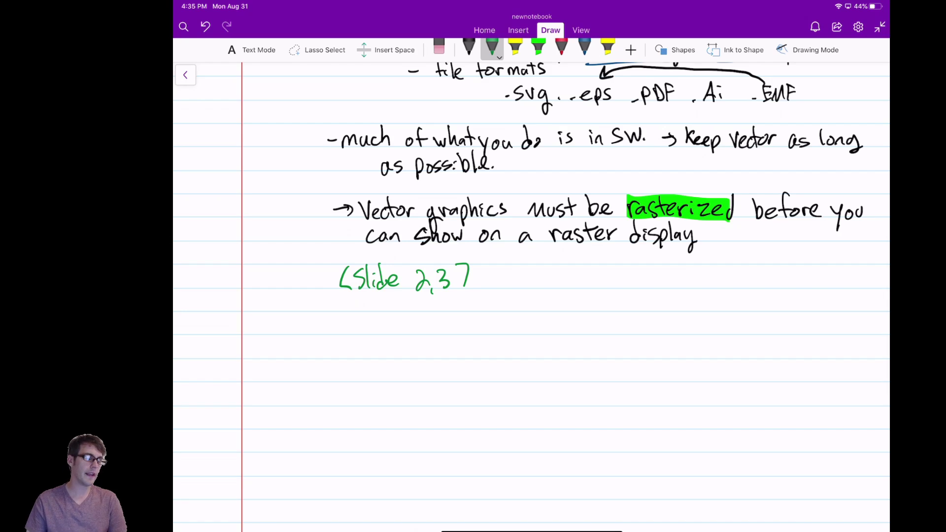
Handwrite a new '-Vector Displays -CRT -Plotters' line in black ink below the slide reference.
scroll("up", 3)
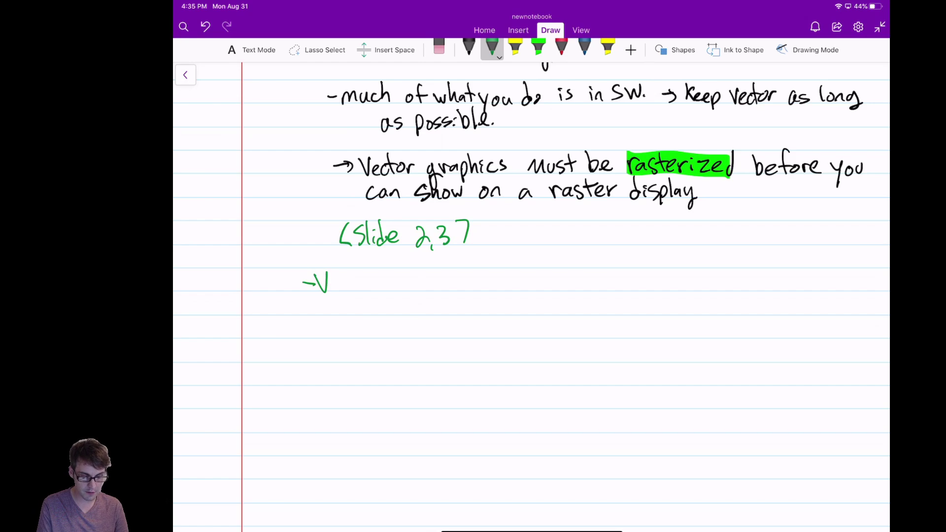
left_click(469, 48)
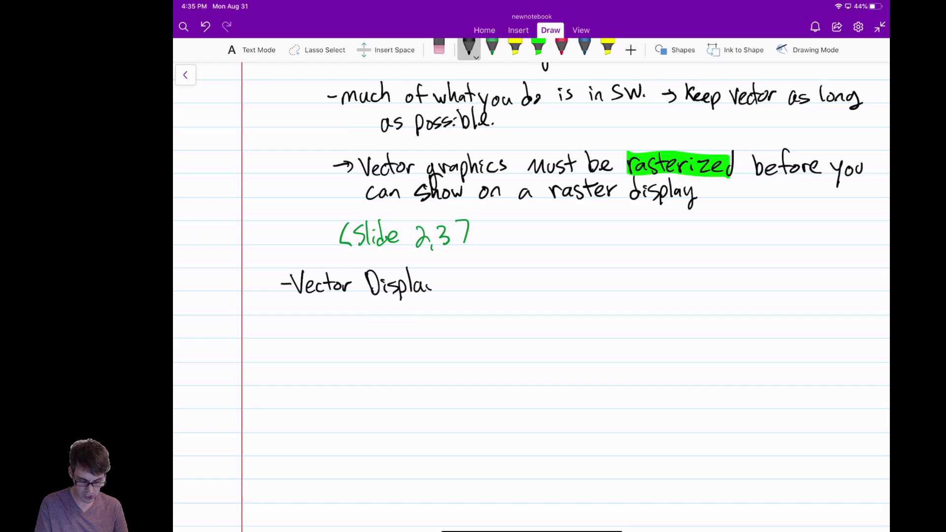
type("ys -CRT - Plotters")
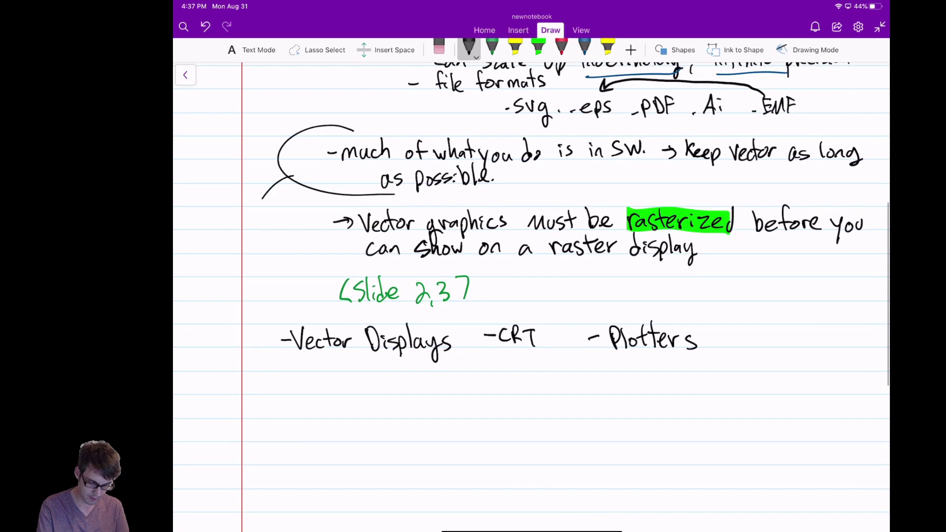
scroll("up", 3)
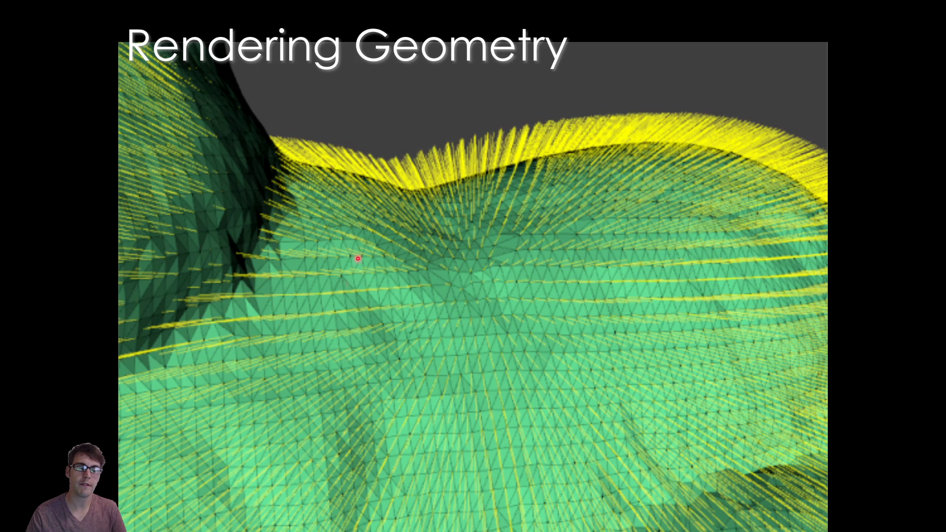
mouse_move(330, 343)
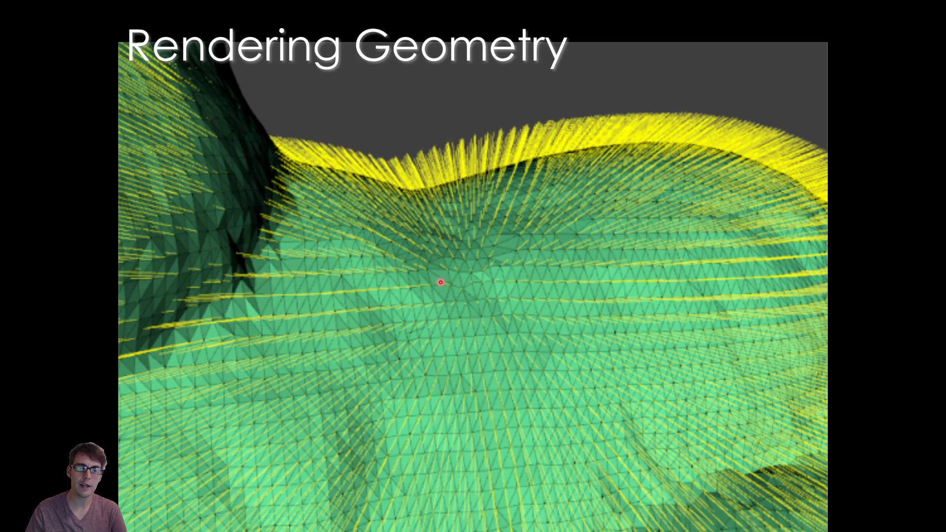
mouse_move(676, 161)
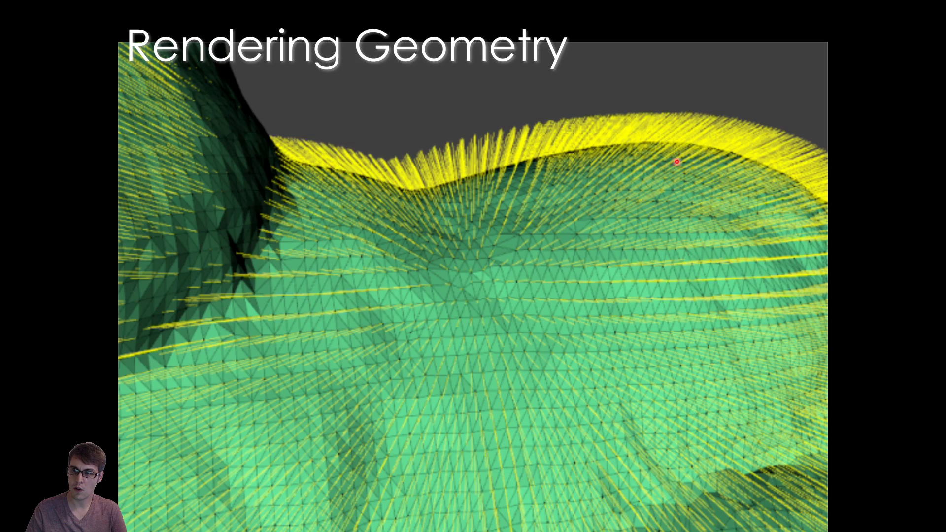
mouse_move(424, 417)
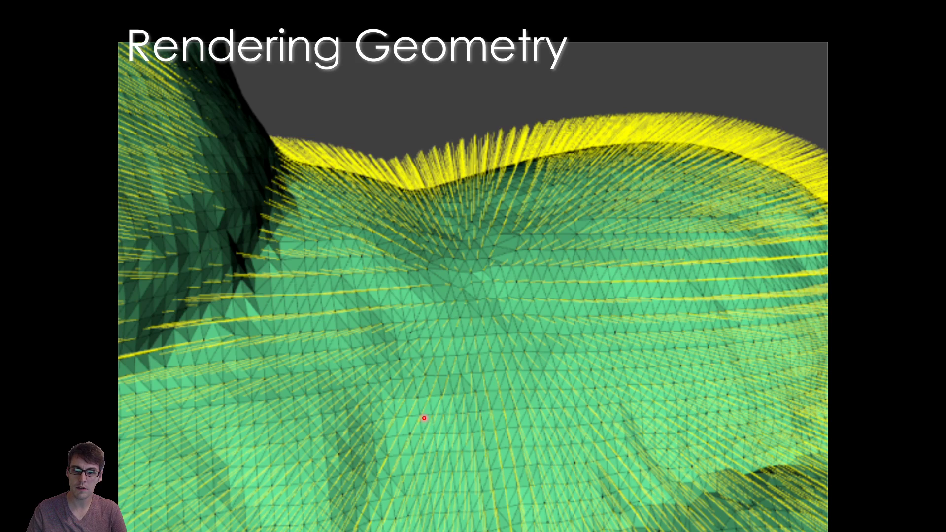
mouse_move(225, 180)
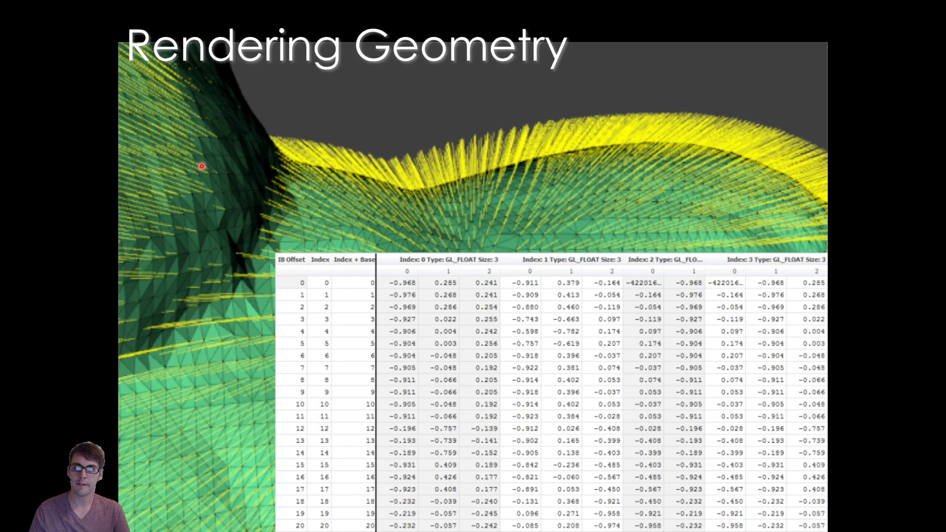
mouse_move(495, 221)
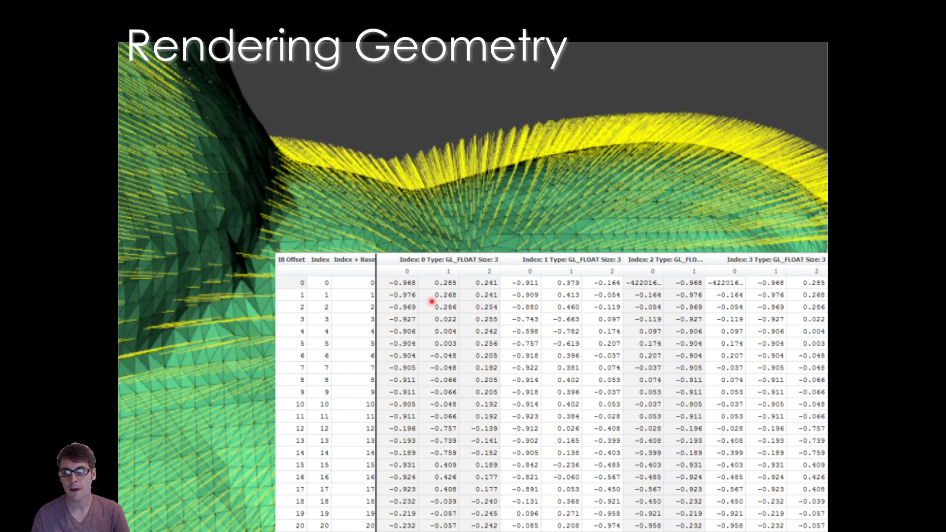
mouse_move(626, 211)
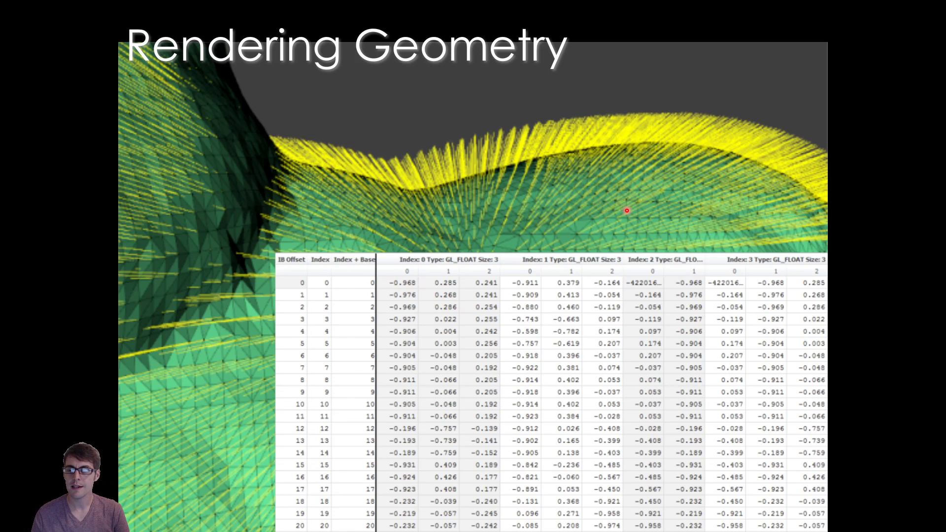